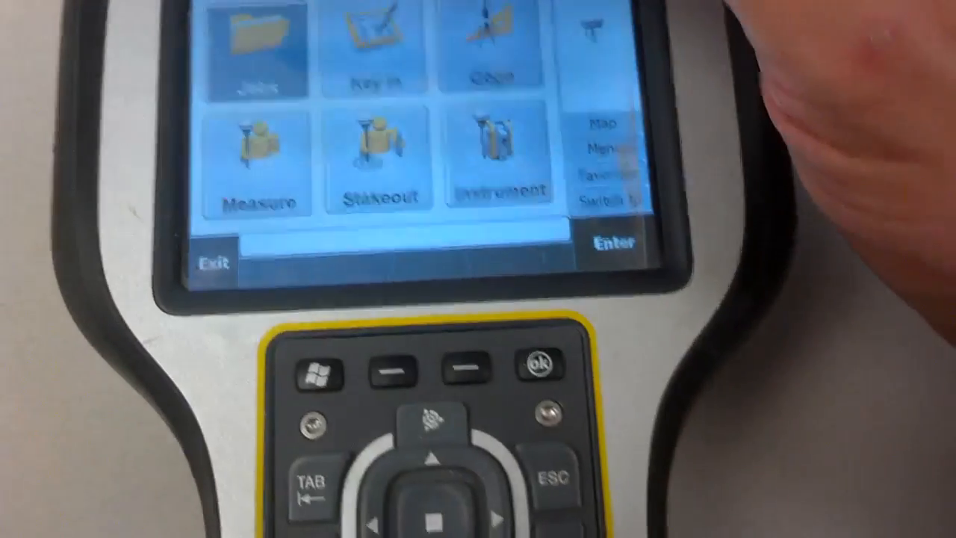
# Step: Open the job's Import / Export options from the Jobs menu
pyautogui.click(257, 45)
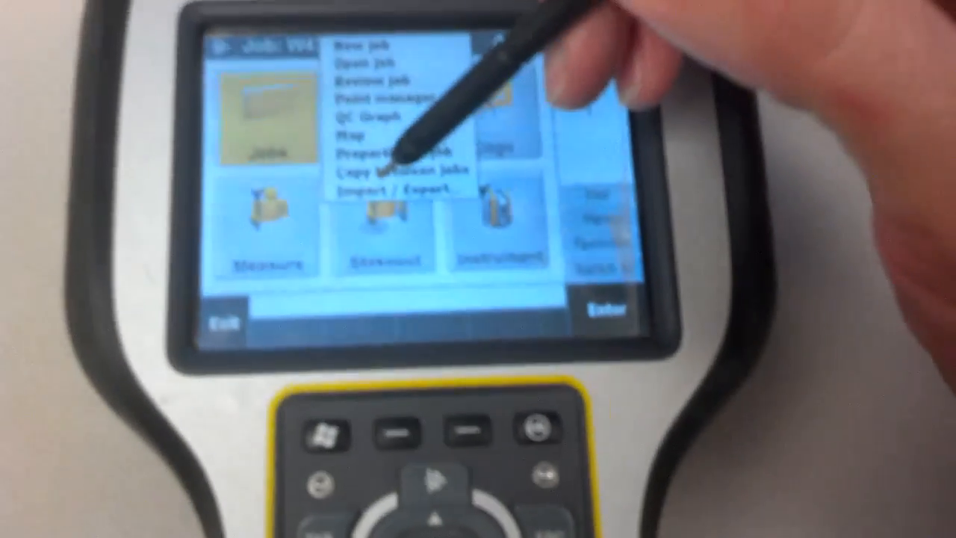
pyautogui.click(395, 188)
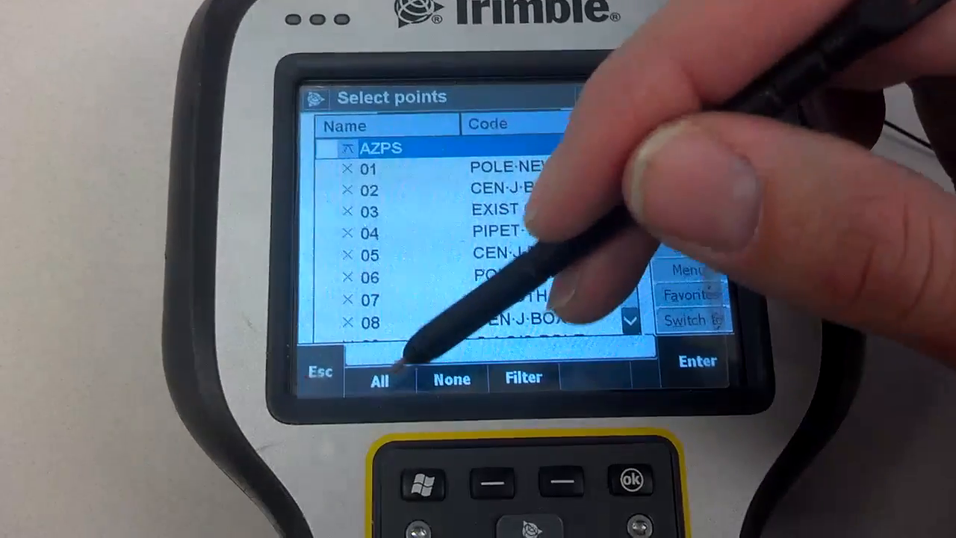
# Step: Tick all job points for export, then untick the base station point further down the list
pyautogui.click(379, 381)
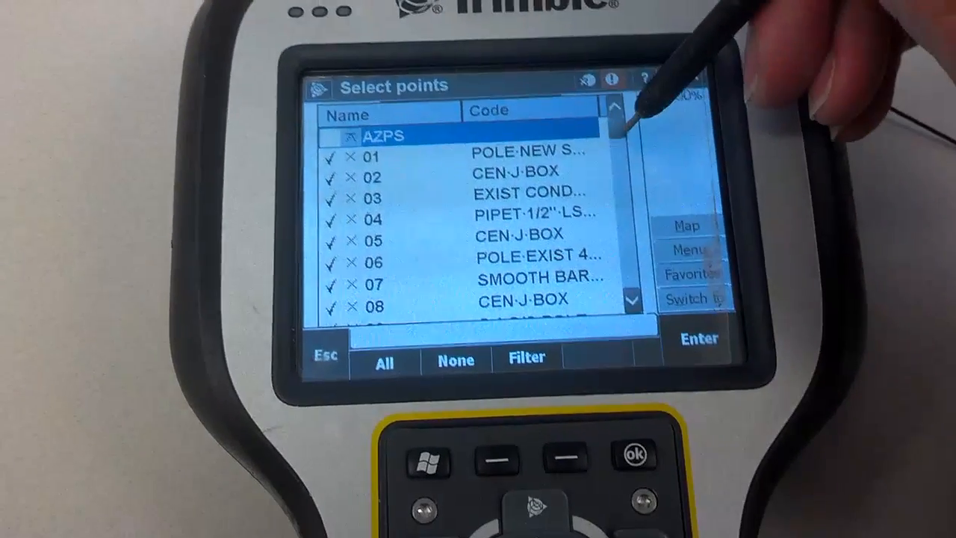
pyautogui.scroll(-3)
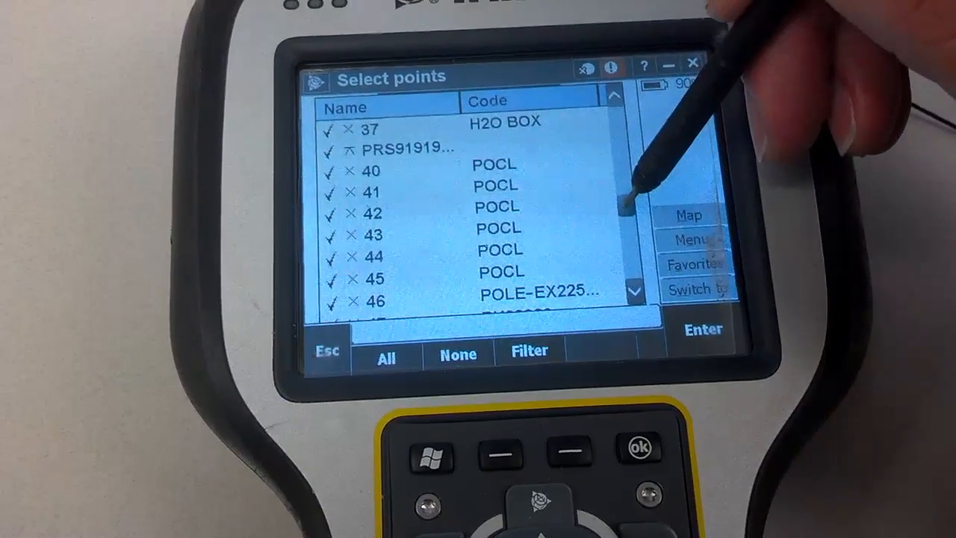
pyautogui.click(396, 147)
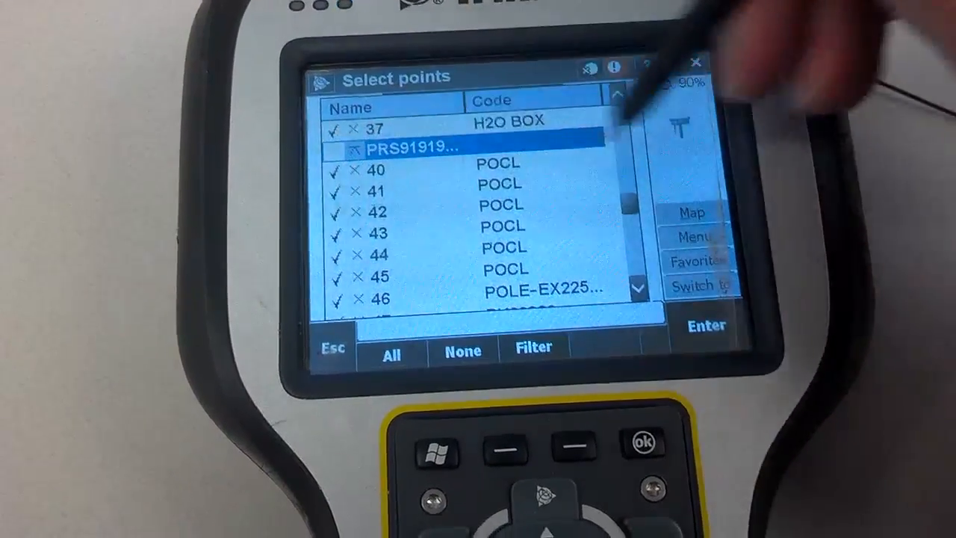